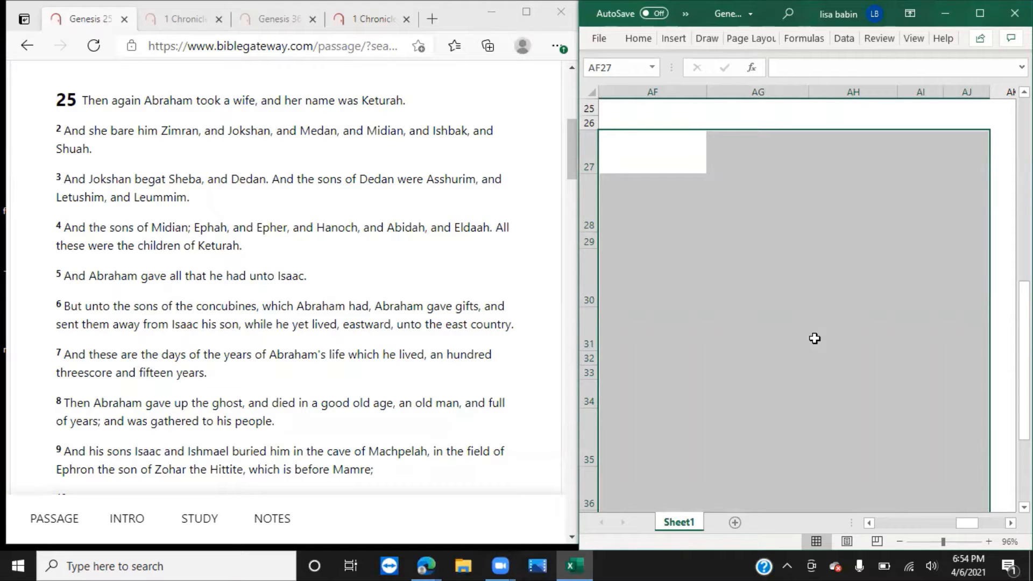
{"action": "mouse_move", "coordinate": [184, 19]}
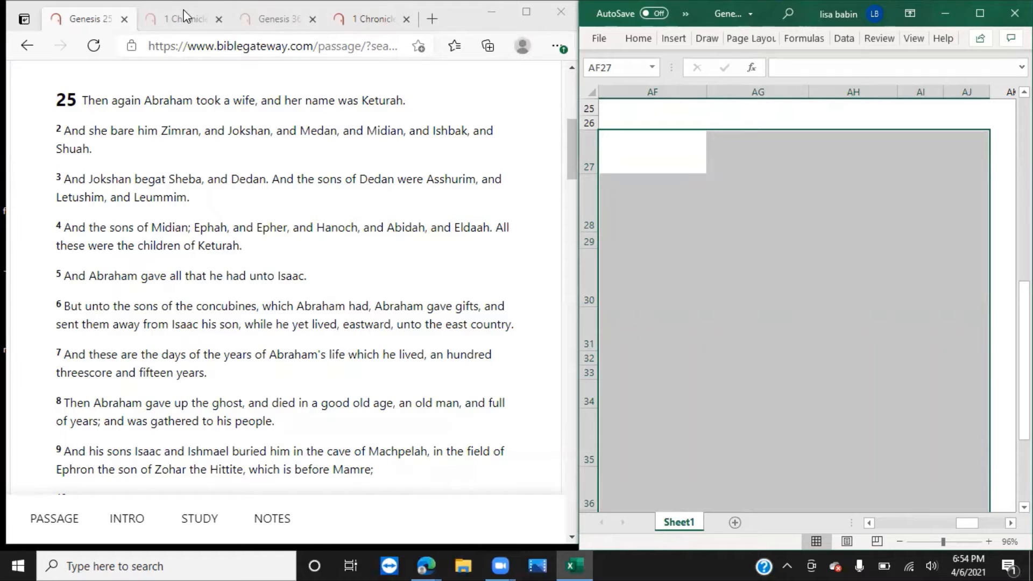
View the 1 Chronicles 1 passage on Keturah's sons, then return to Genesis 25.
{"action": "left_click", "coordinate": [182, 18]}
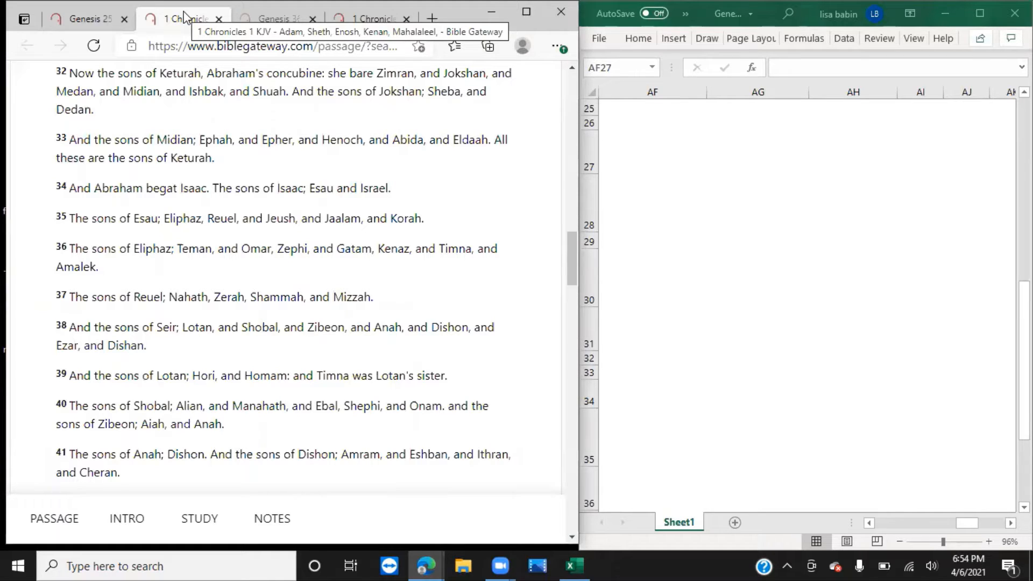
{"action": "left_click", "coordinate": [85, 19]}
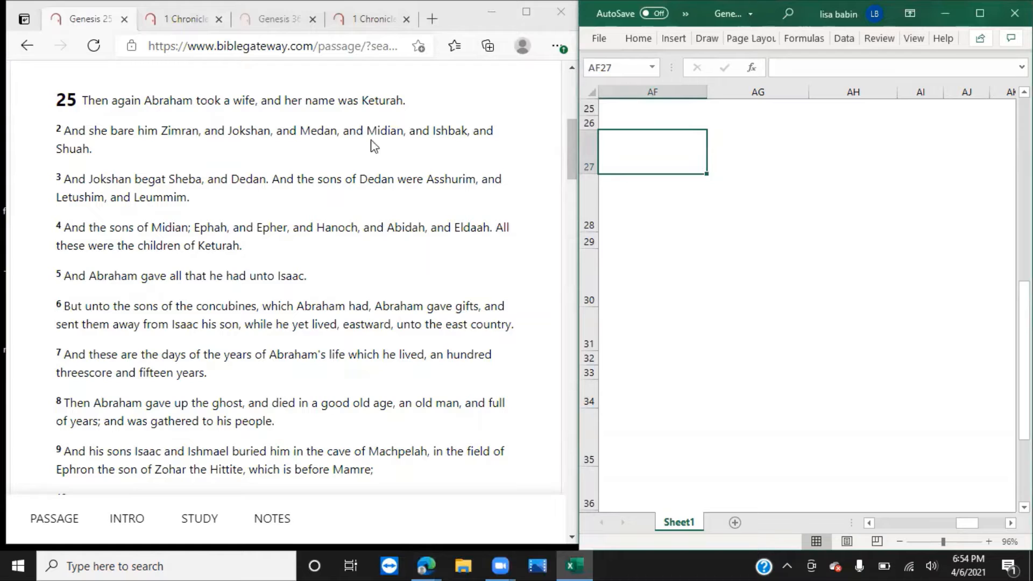
{"action": "mouse_move", "coordinate": [385, 146]}
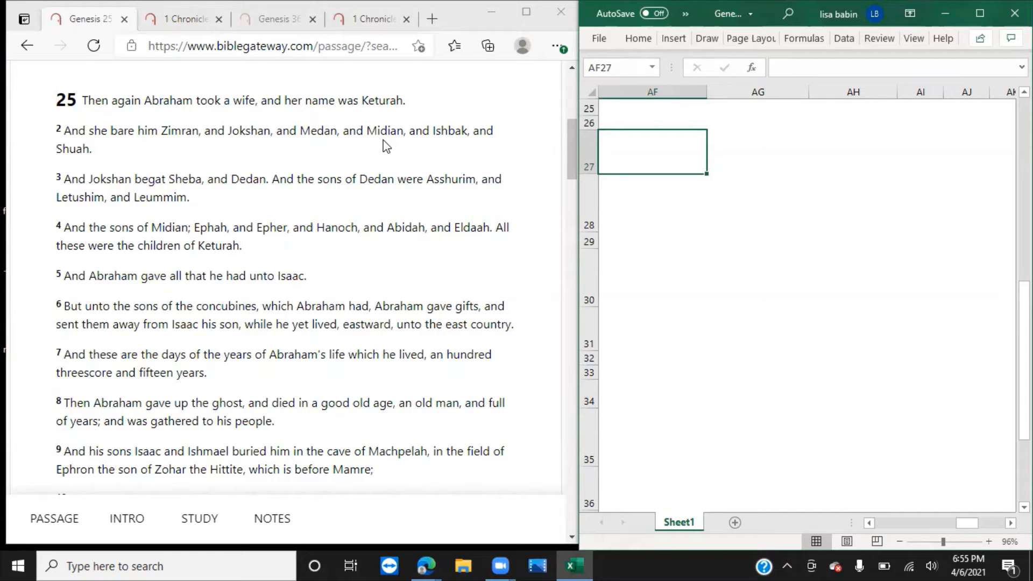
Head the chart with 'Genesis 25:1-4' and 'Abraham-Keturah' in adjacent cells.
{"action": "type", "text": "Genesis 25"}
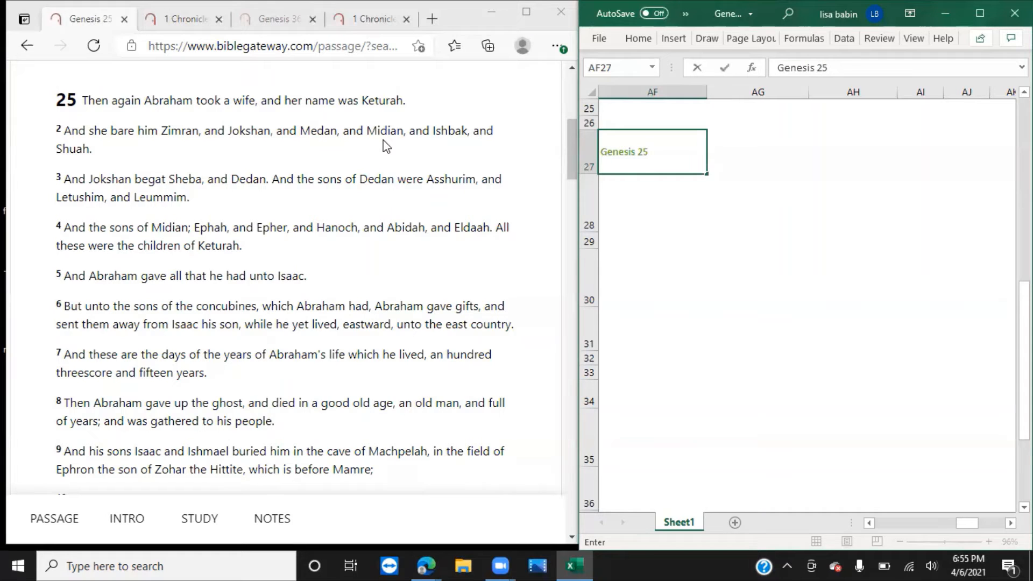
{"action": "type", "text": ":1-4"}
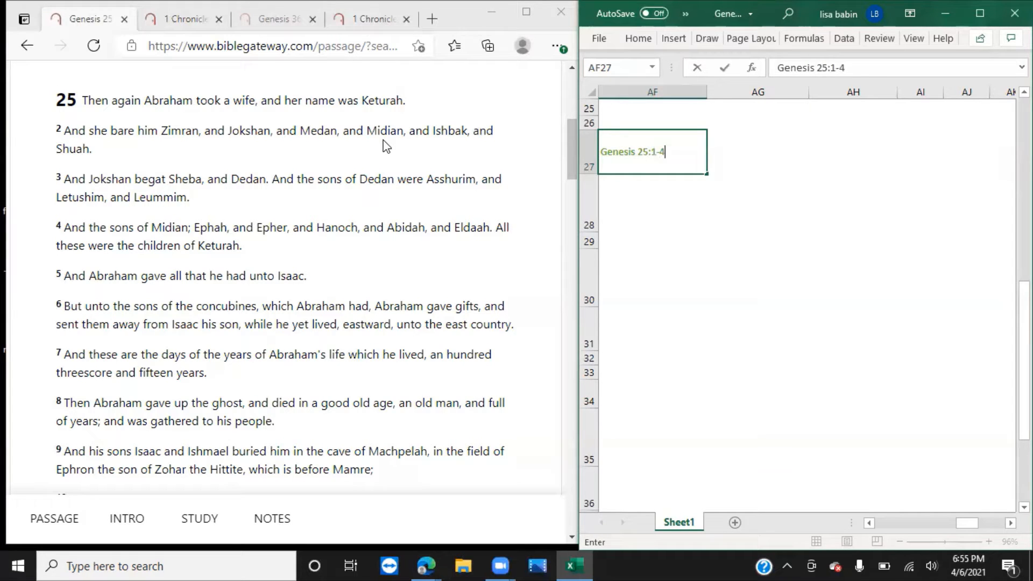
{"action": "type", "text": "Abraham"}
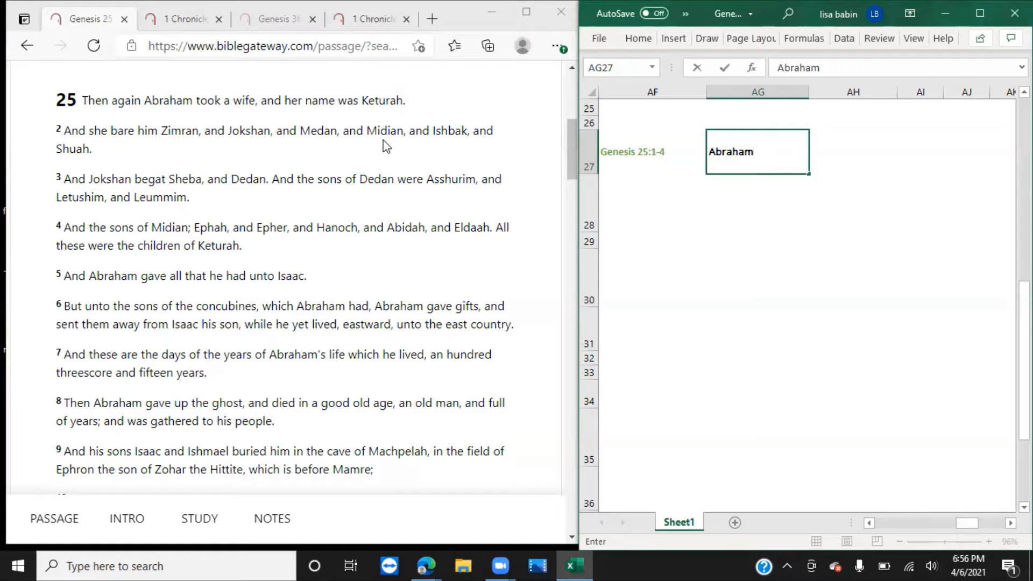
{"action": "type", "text": "-Ke"}
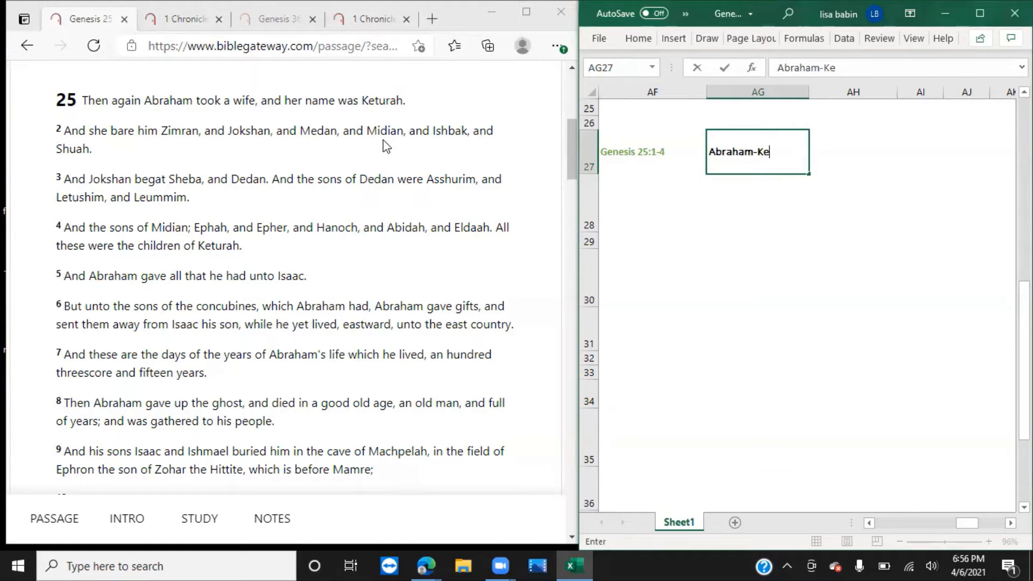
{"action": "type", "text": "turah"}
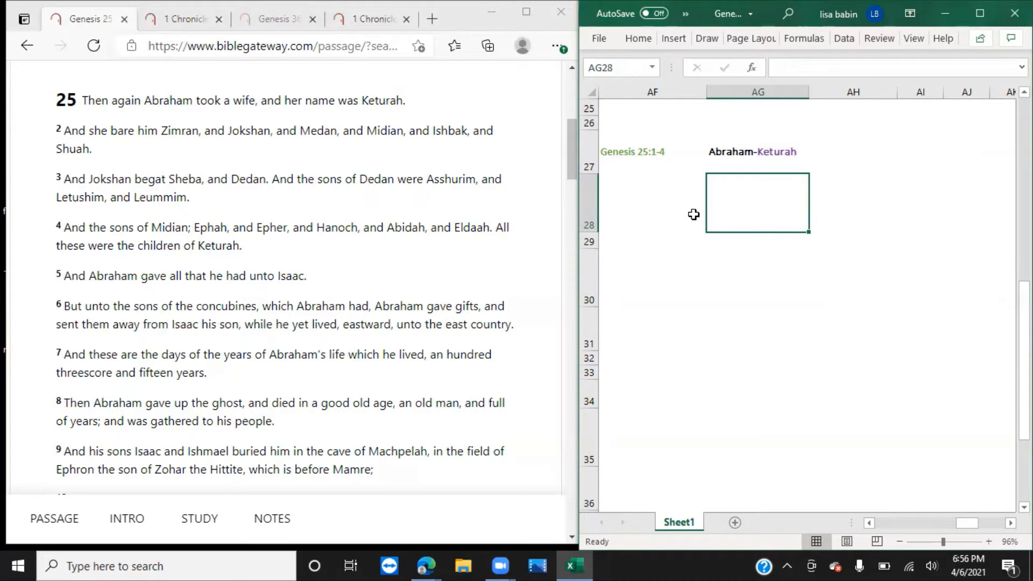
List Keturah's sons Zimran, Jokshan, Medan, Midian and Ishbak down column AG.
{"action": "type", "text": "z"}
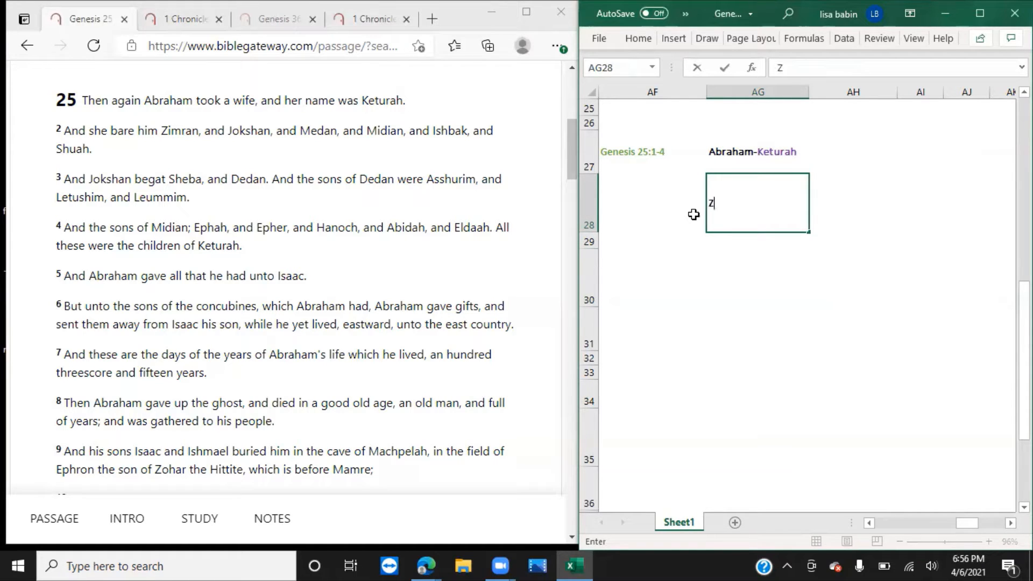
{"action": "type", "text": "Zimran"}
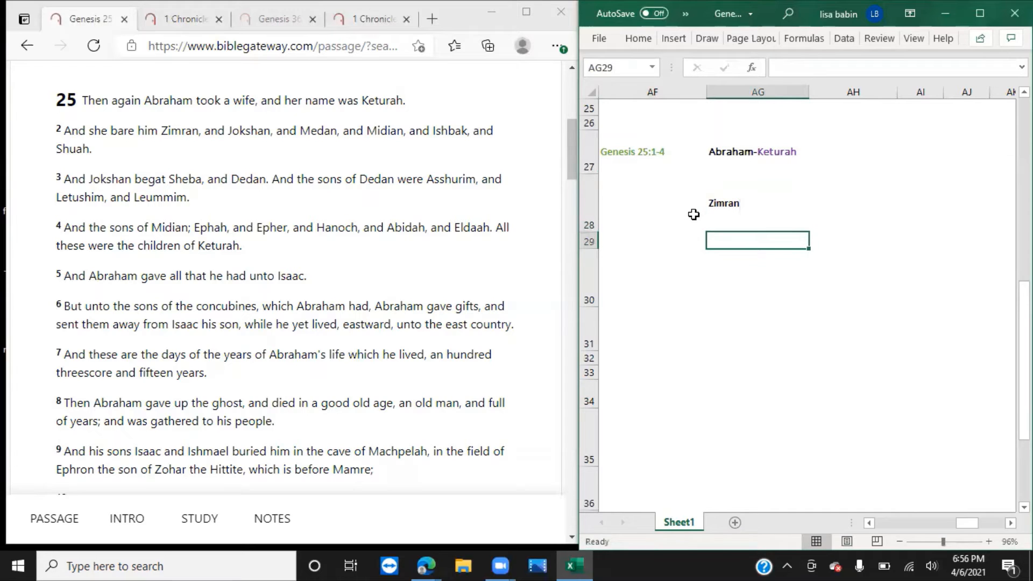
{"action": "type", "text": "Jokshan"}
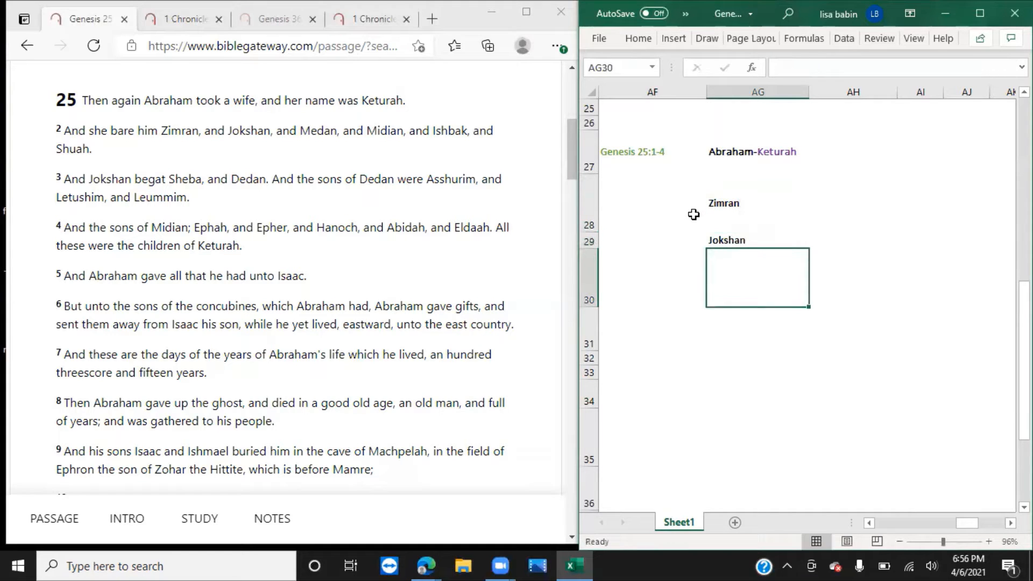
{"action": "type", "text": "Medan"}
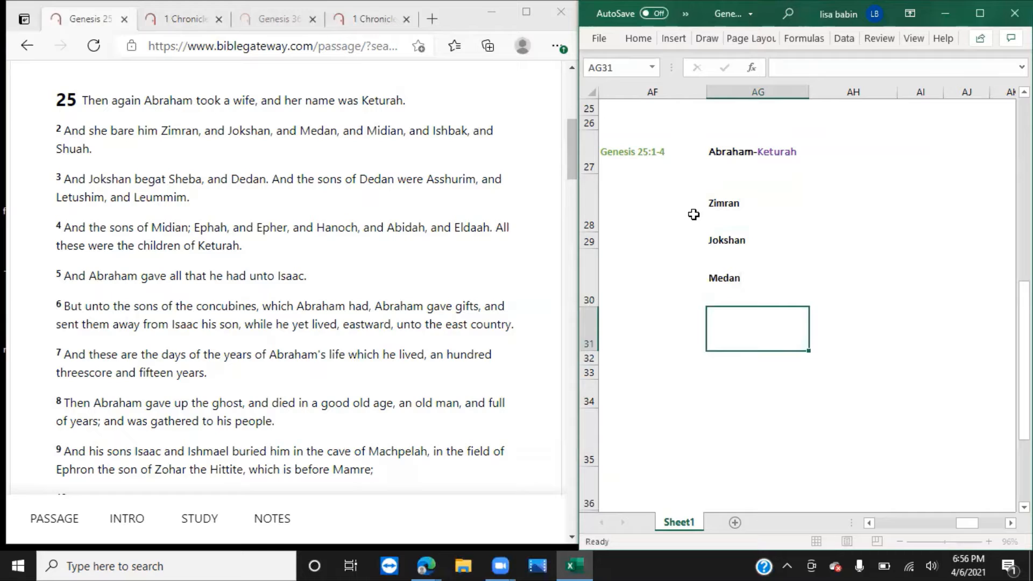
{"action": "type", "text": "Midian"}
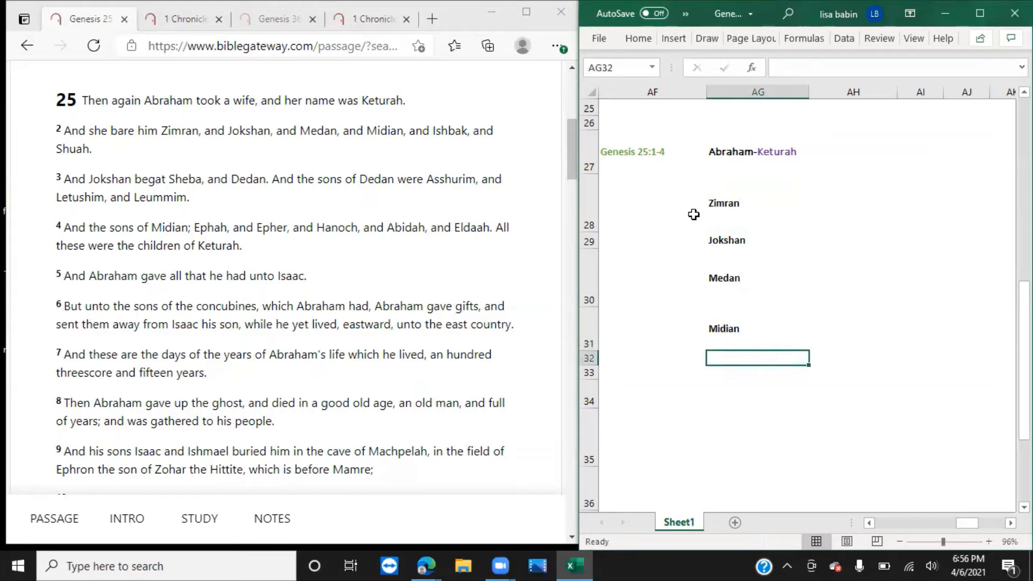
{"action": "type", "text": "Ishbak"}
{"action": "left_click", "coordinate": [757, 372]}
{"action": "type", "text": "Shuah"}
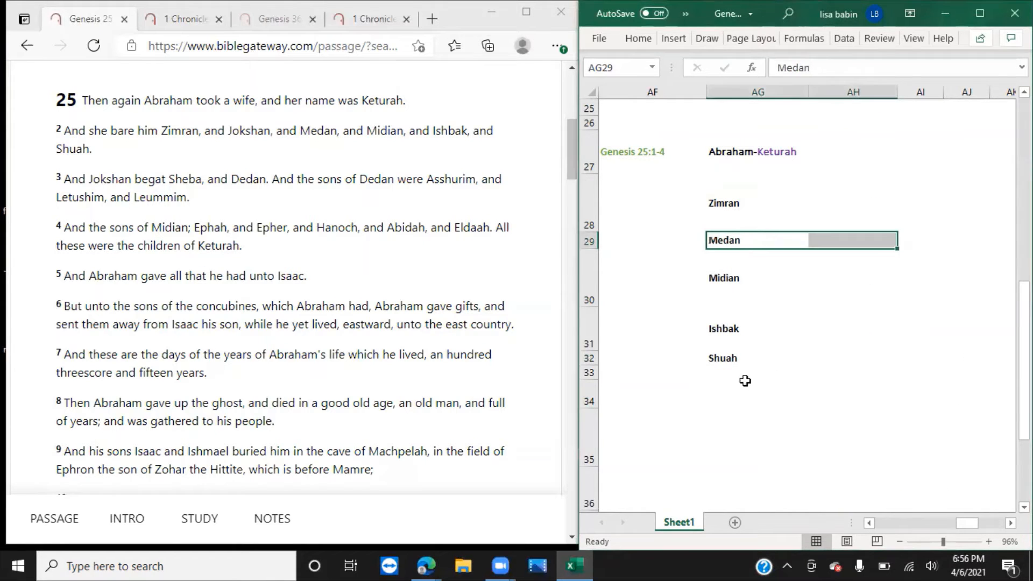
Enter Jokshan* below Shuah with sons *Sheba and *Dedan^ beside it.
{"action": "left_click", "coordinate": [757, 393]}
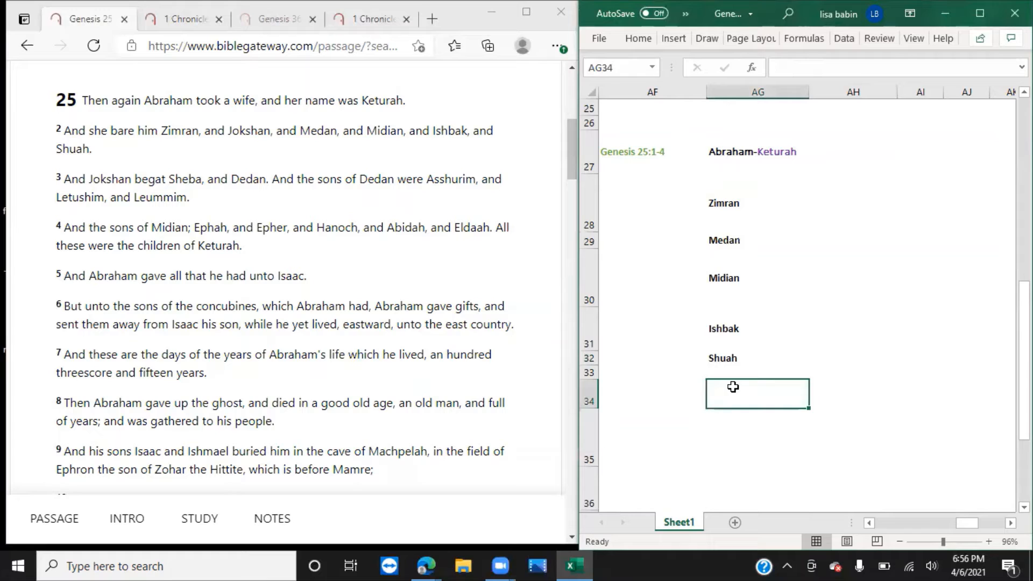
{"action": "type", "text": "Jokshan*"}
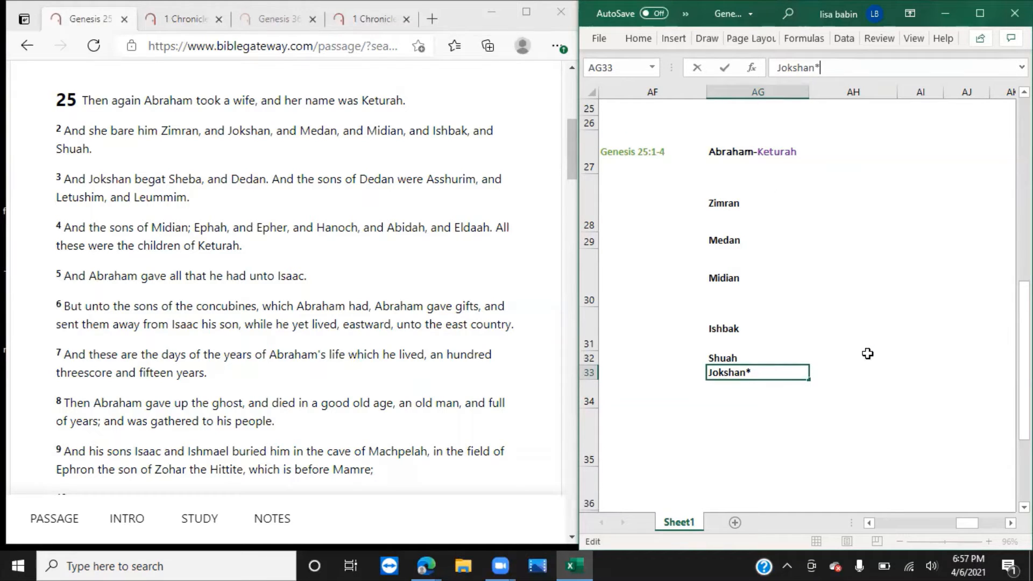
{"action": "key", "text": "tab"}
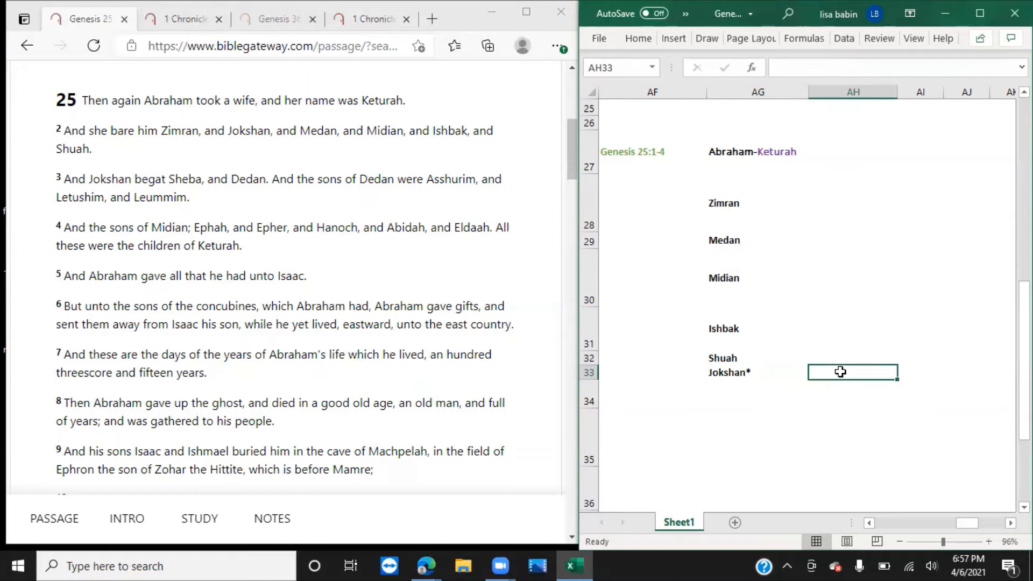
{"action": "type", "text": "*"}
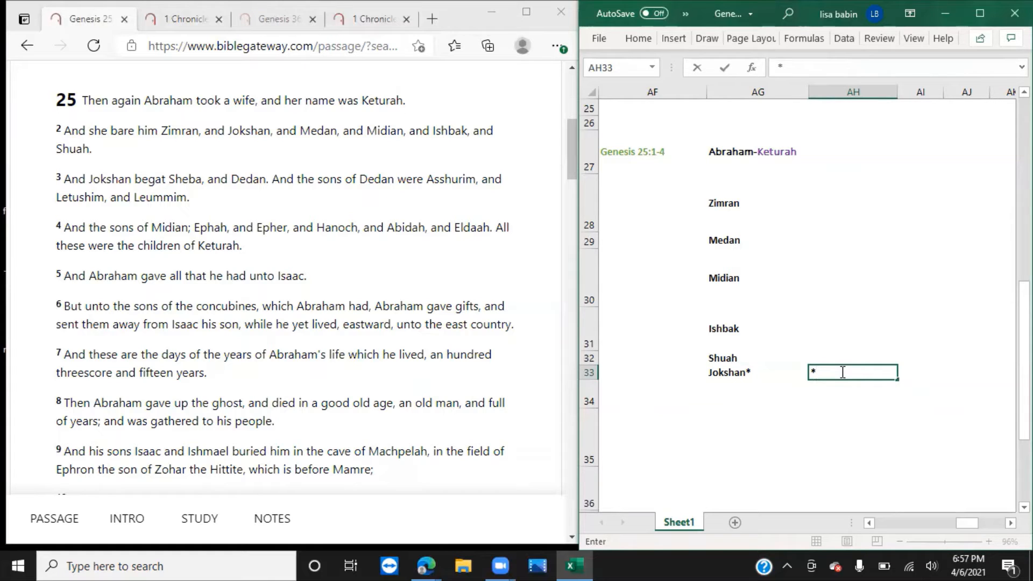
{"action": "type", "text": "Sheba"}
{"action": "left_click", "coordinate": [852, 394]}
{"action": "type", "text": "*Dedan"}
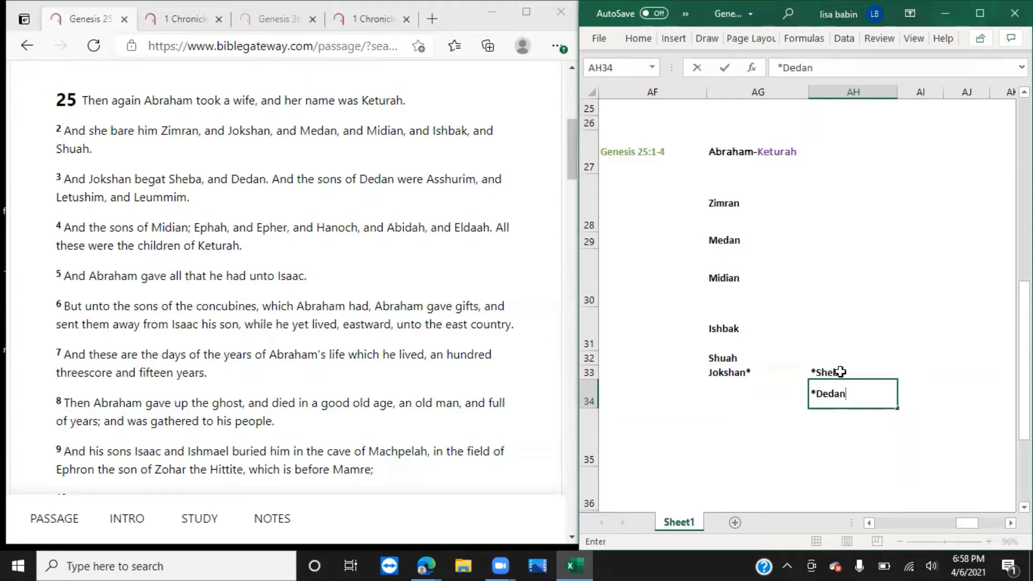
{"action": "type", "text": "^"}
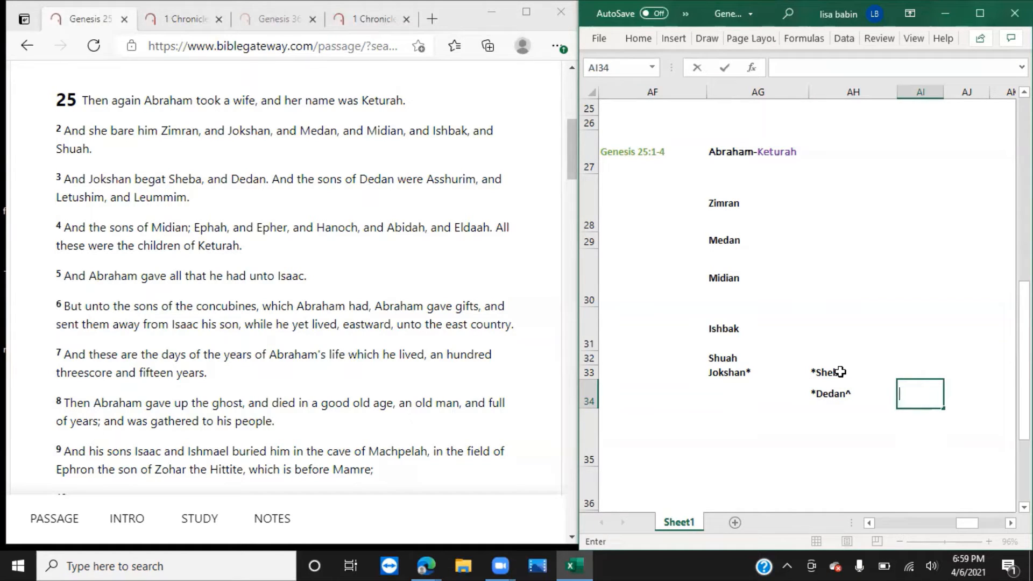
Add Dedan's sons *Asshurim, *Letushim and Leummim in column AI.
{"action": "type", "text": "*Asshurim"}
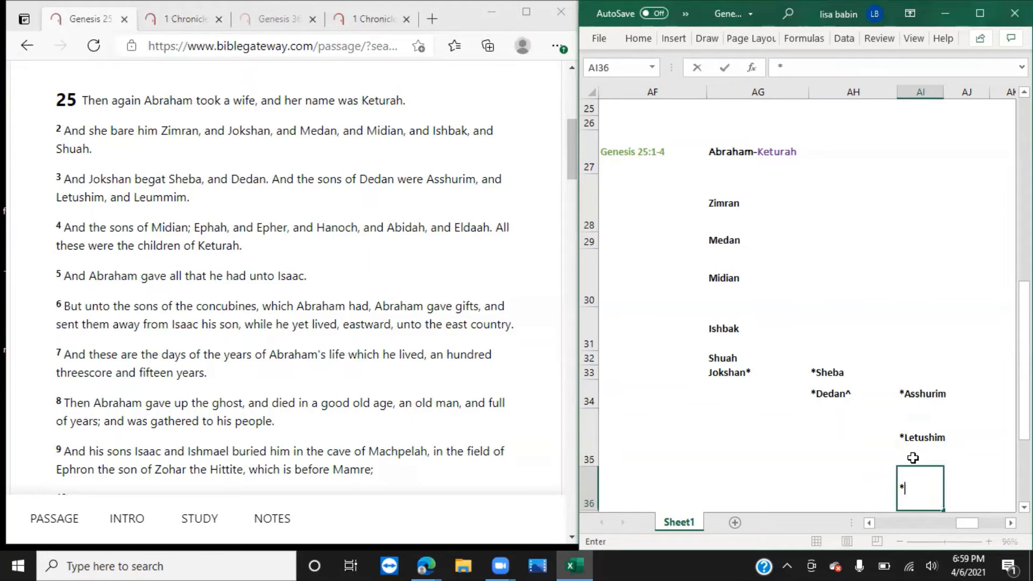
{"action": "type", "text": "Leummim"}
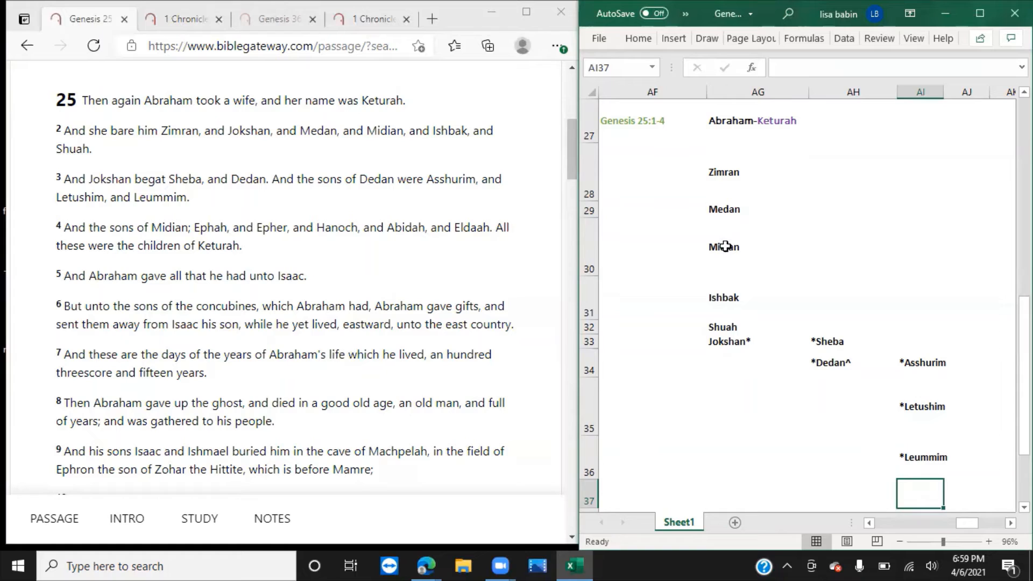
Place Midian# below Jokshan's family with sons #Ephah, #Epher, #Hanoch, #Abidah and #Eldaah beside.
{"action": "type", "text": "Midian"}
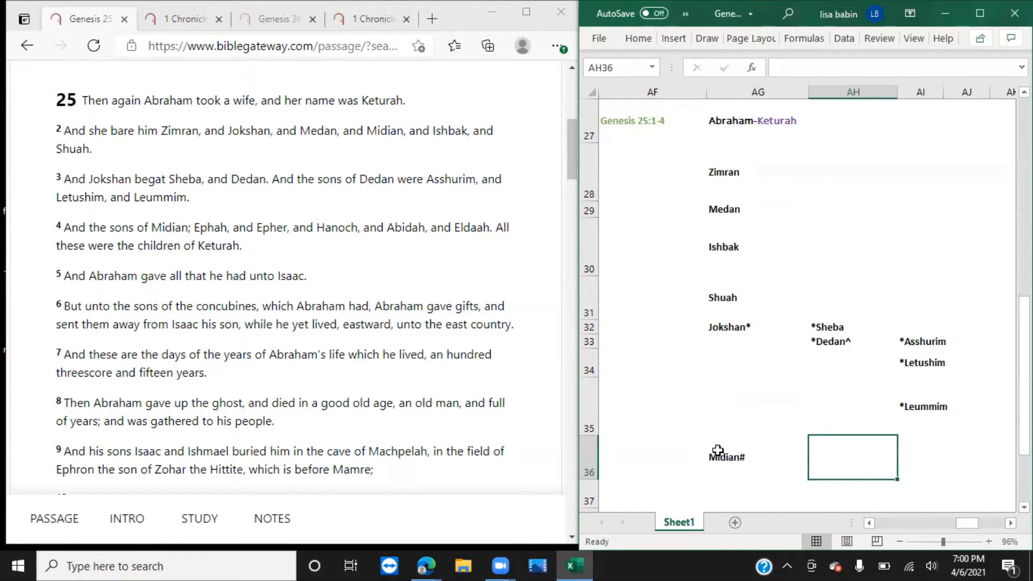
{"action": "type", "text": "#Ephah"}
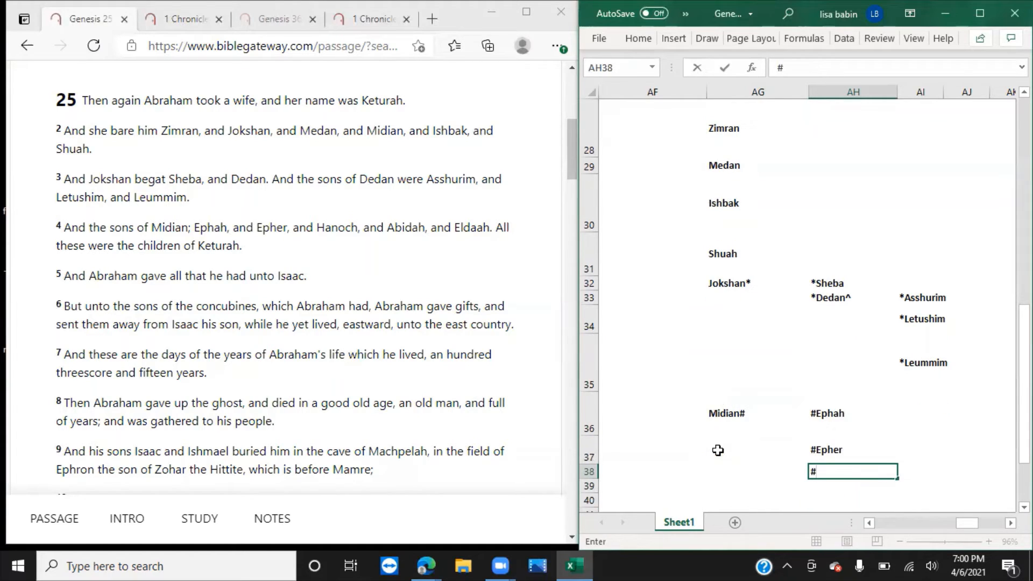
{"action": "type", "text": "Hanoch"}
{"action": "left_click", "coordinate": [853, 486]}
{"action": "type", "text": "#Abidah"}
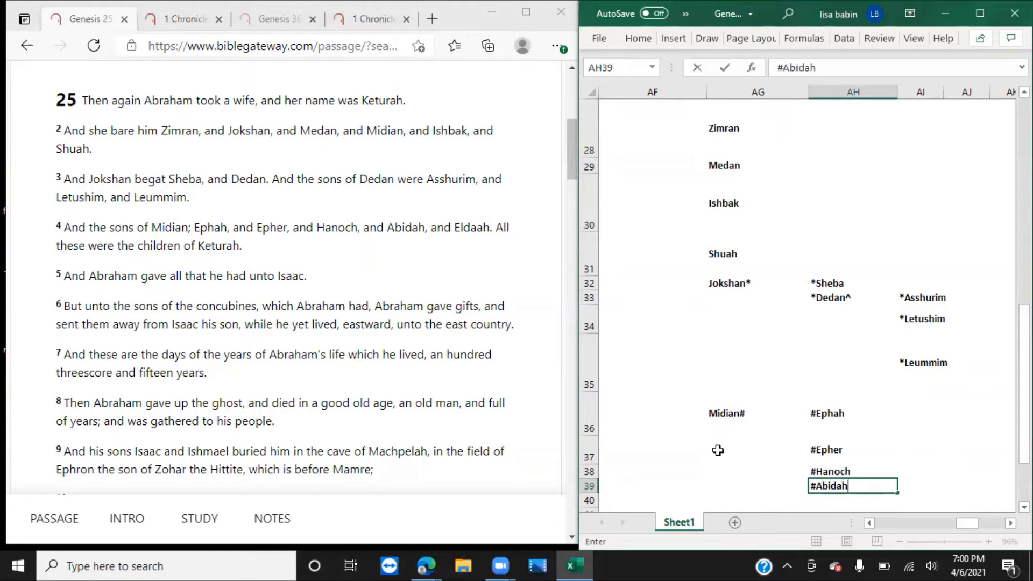
{"action": "type", "text": "#Eldaa"}
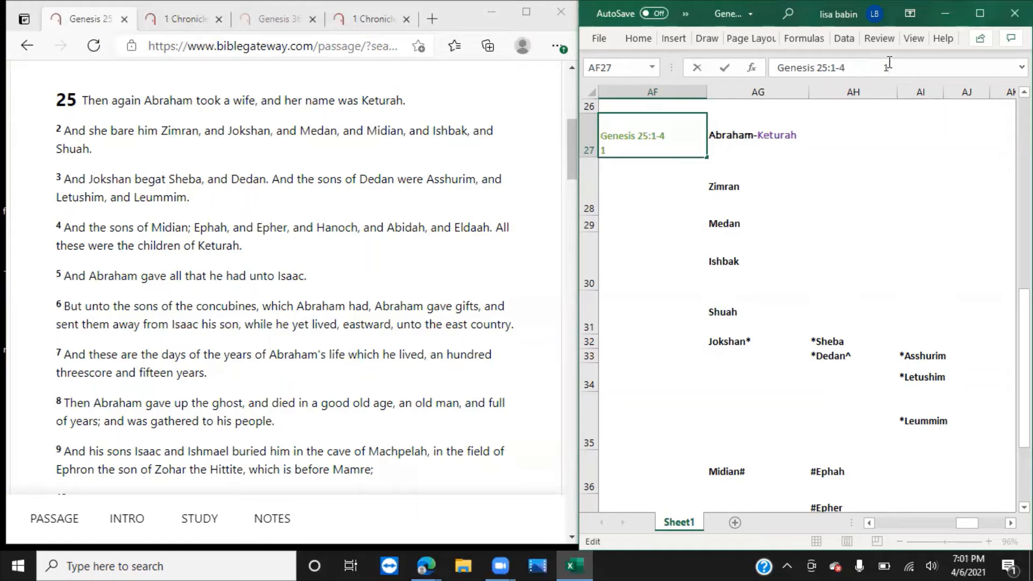
{"action": "type", "text": "1 Chronicles 1"}
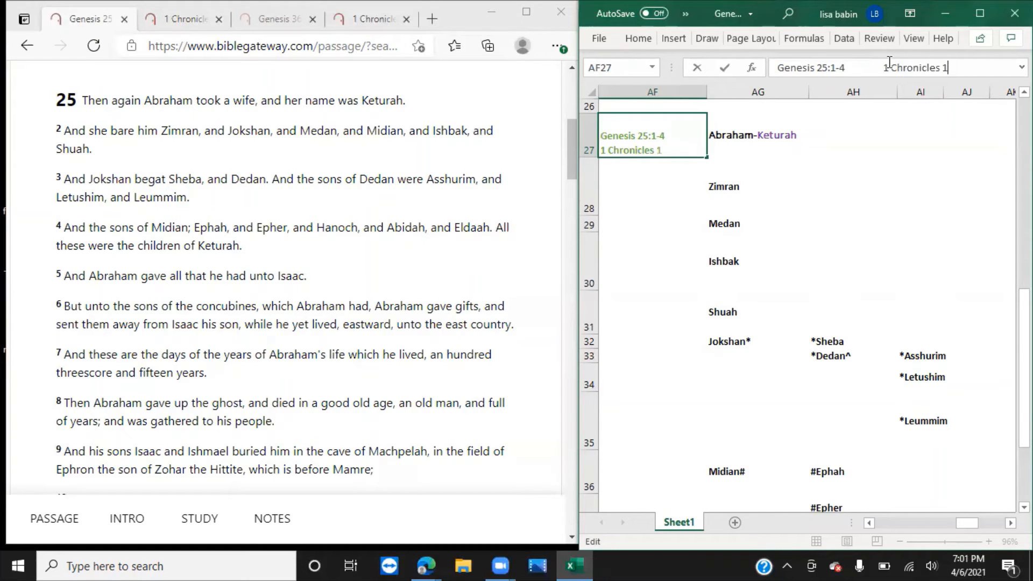
{"action": "left_click", "coordinate": [183, 18]}
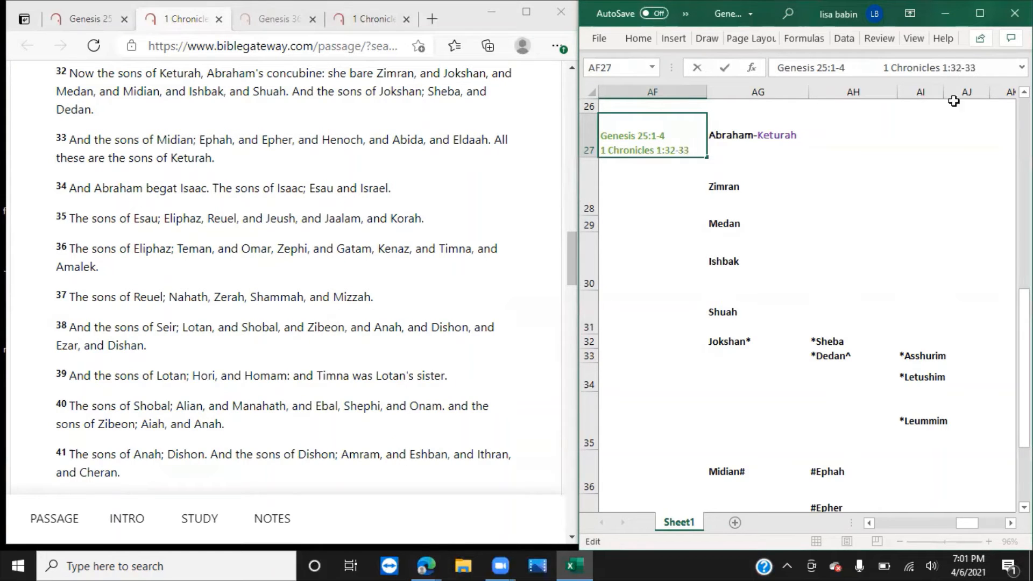
{"action": "left_click", "coordinate": [757, 134]}
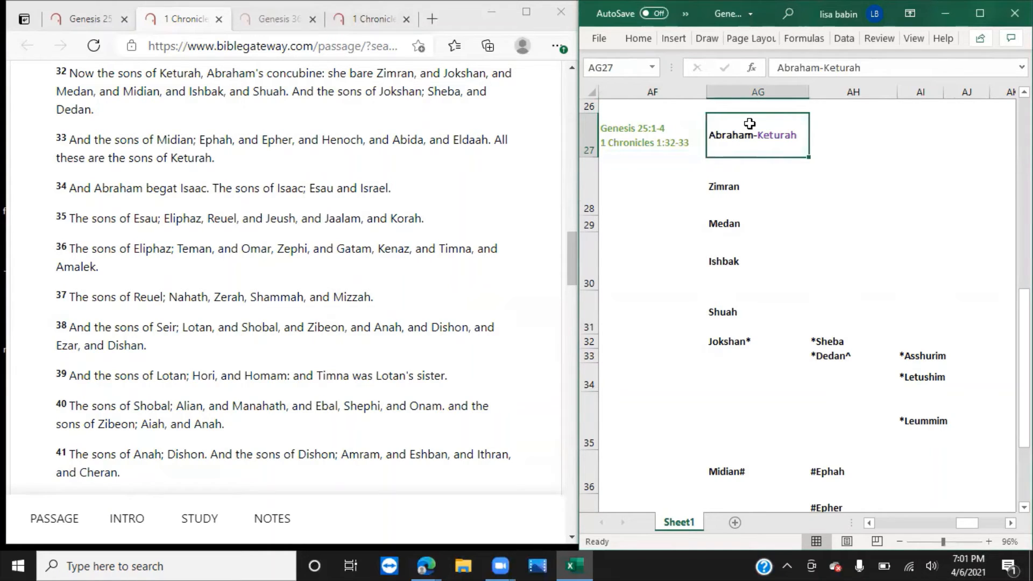
{"action": "left_click", "coordinate": [756, 187]}
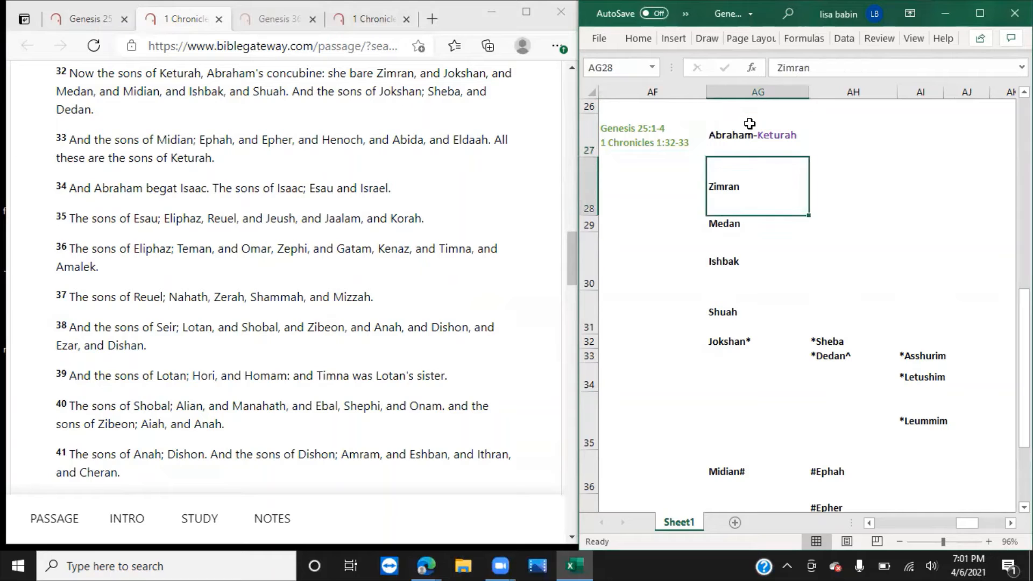
{"action": "left_click", "coordinate": [756, 340]}
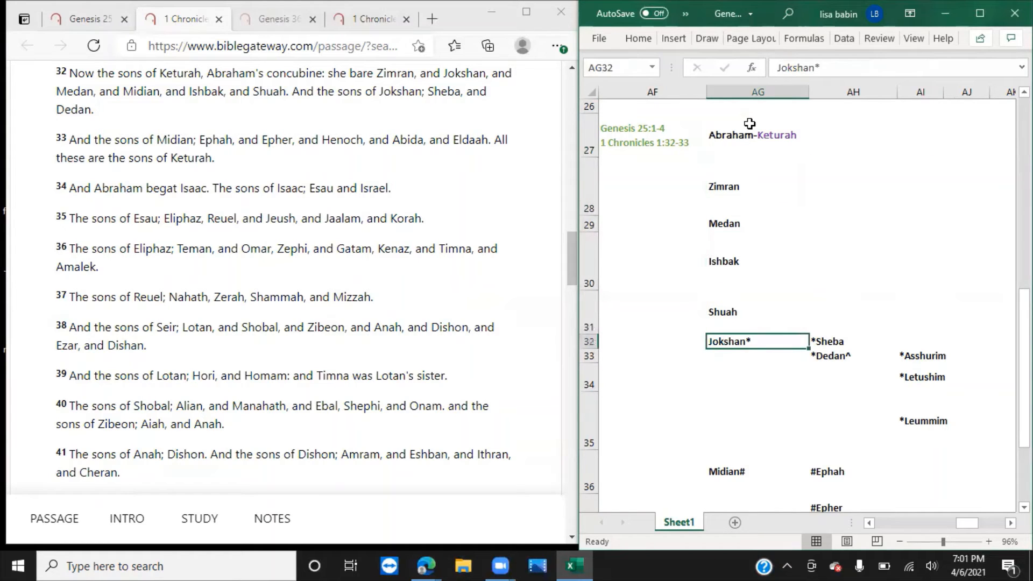
{"action": "left_click", "coordinate": [757, 223]}
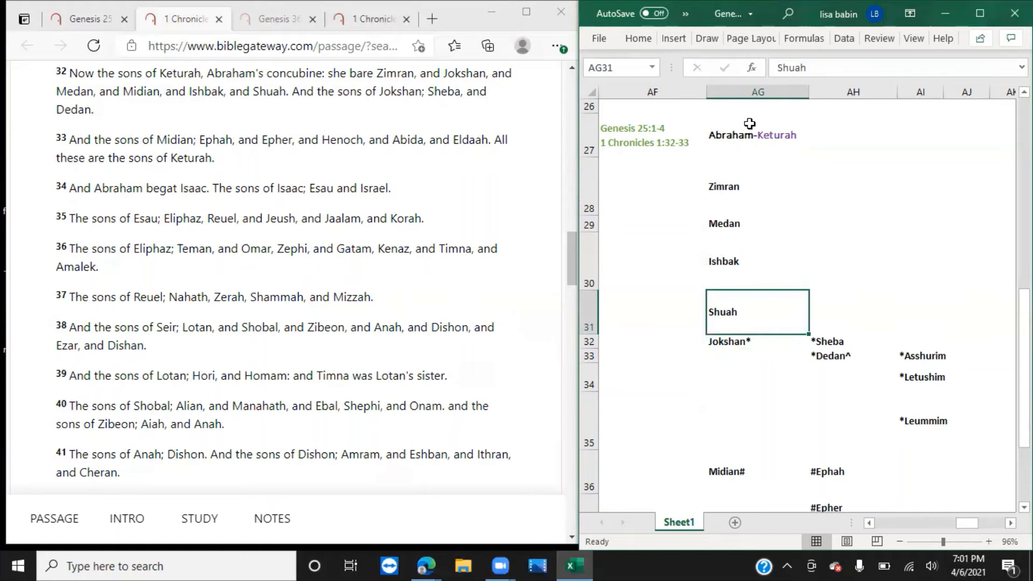
{"action": "left_click", "coordinate": [850, 356]}
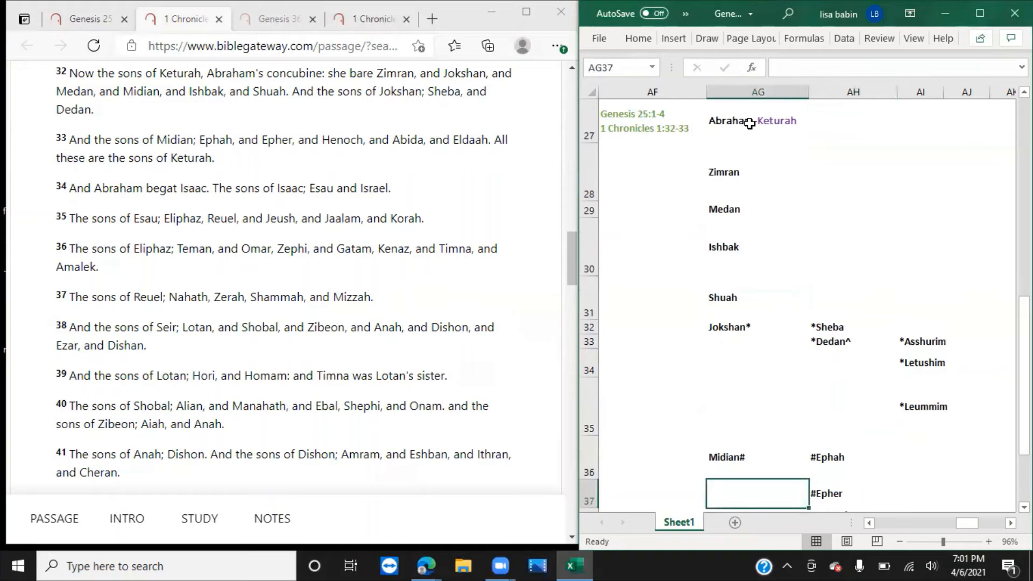
Edit Midian's sons to read Hanoch (Henoch) and Abidah (Abida).
{"action": "left_click", "coordinate": [852, 493]}
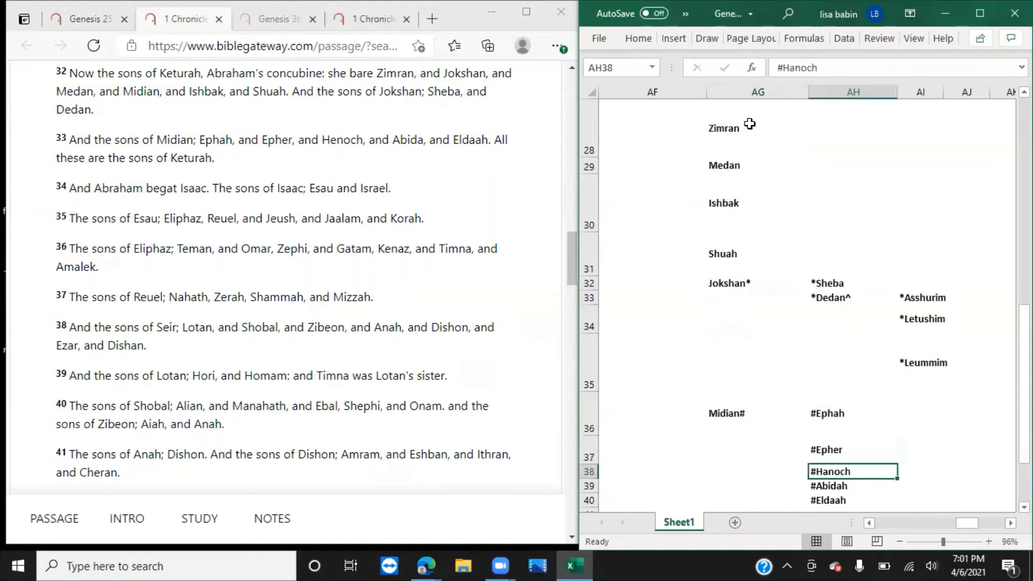
{"action": "left_click", "coordinate": [850, 500]}
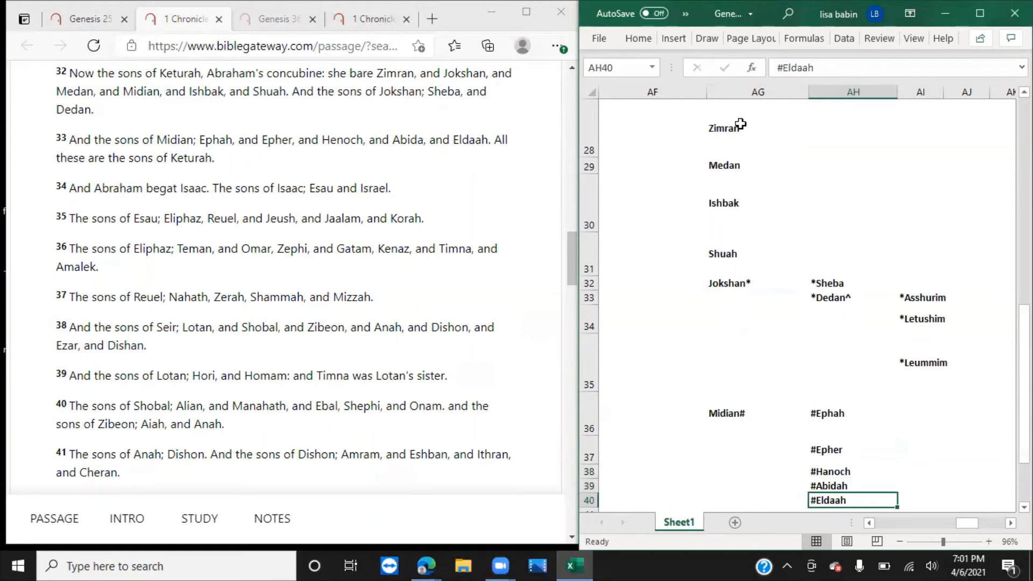
{"action": "left_click", "coordinate": [851, 471]}
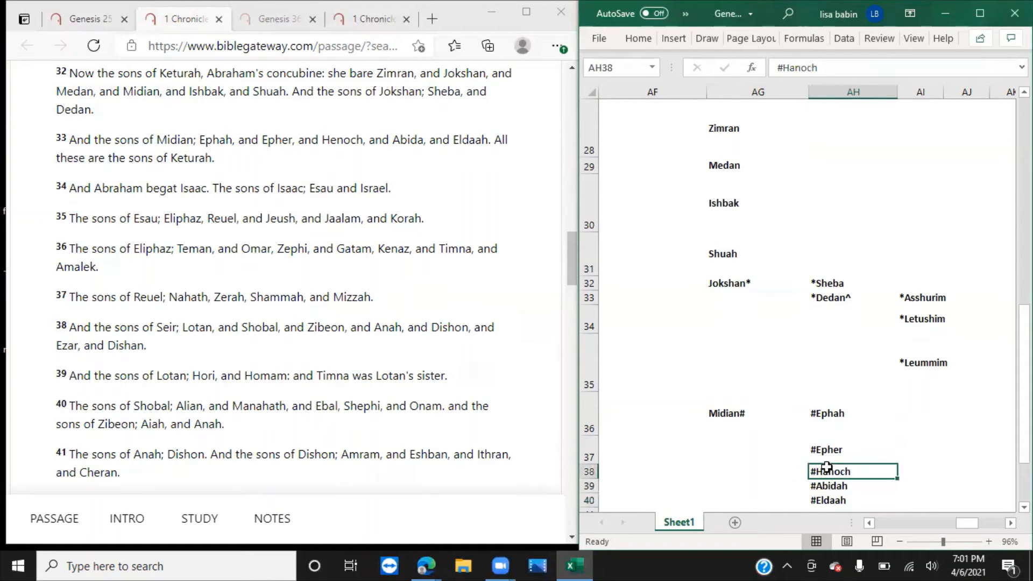
{"action": "double_click", "coordinate": [830, 471]}
{"action": "type", "text": " (Henoch"}
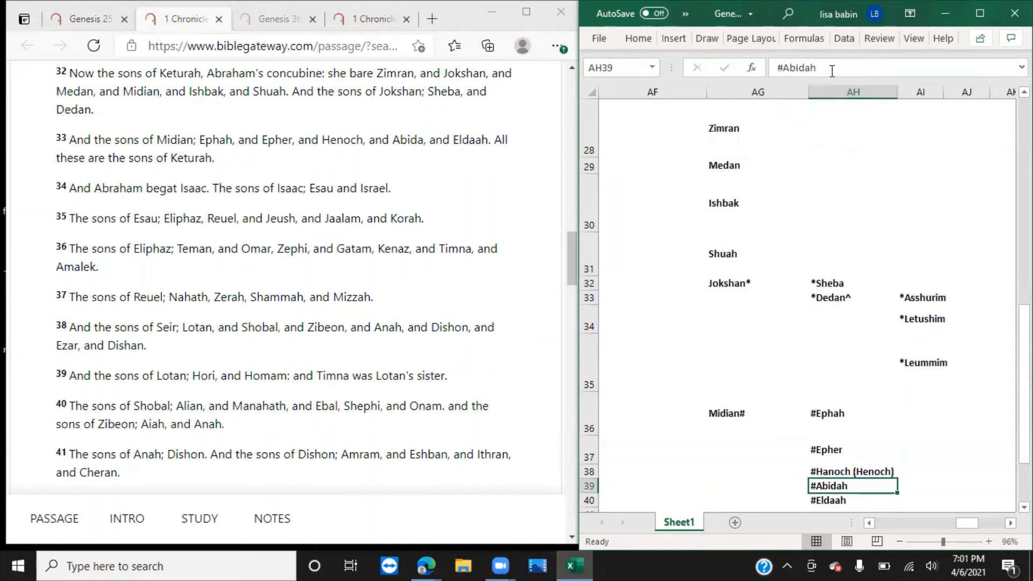
{"action": "type", "text": "("}
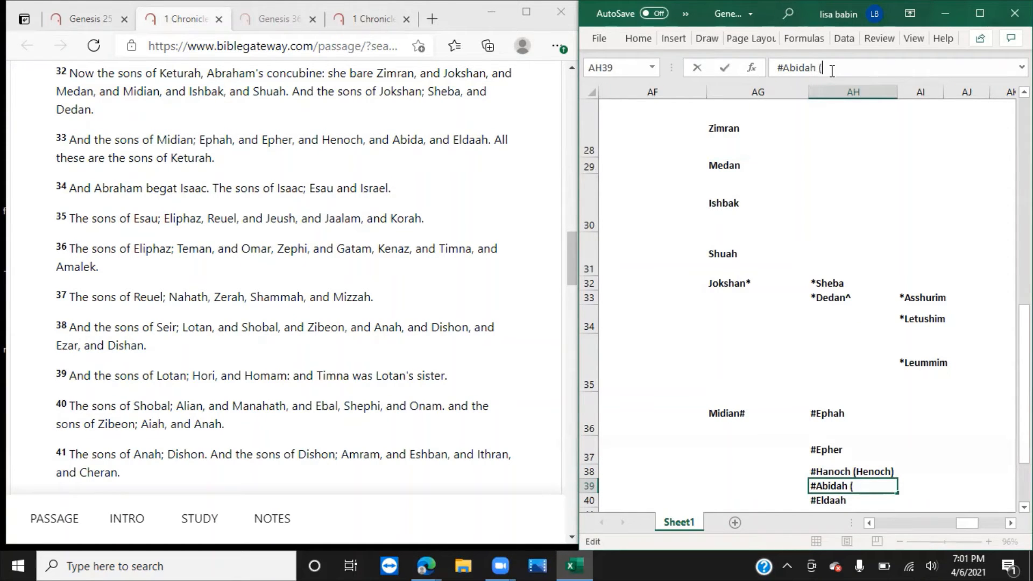
{"action": "type", "text": "Abida"}
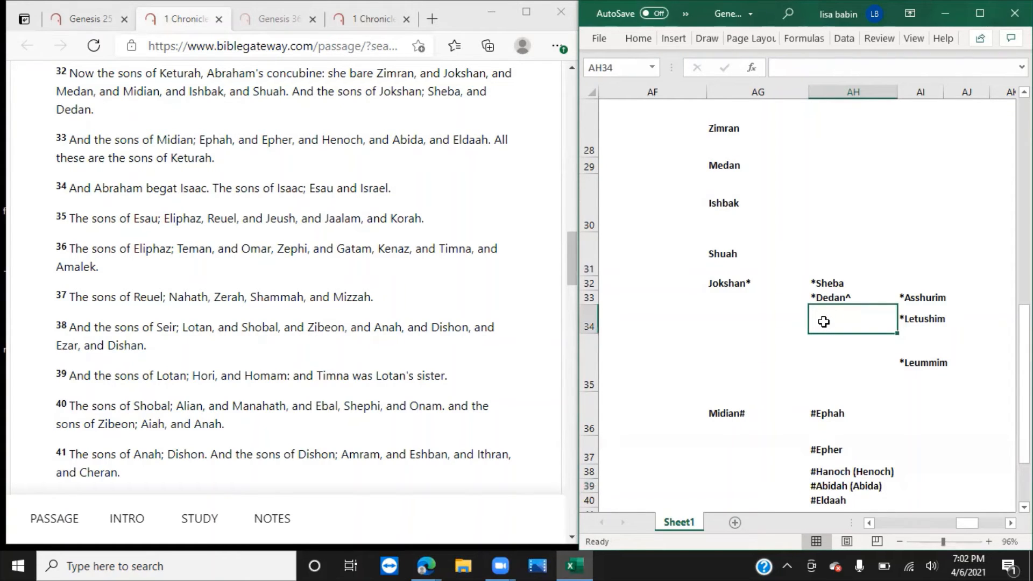
Check the Genesis 36 passage and select the empty cell beside Midian.
{"action": "left_click", "coordinate": [651, 414]}
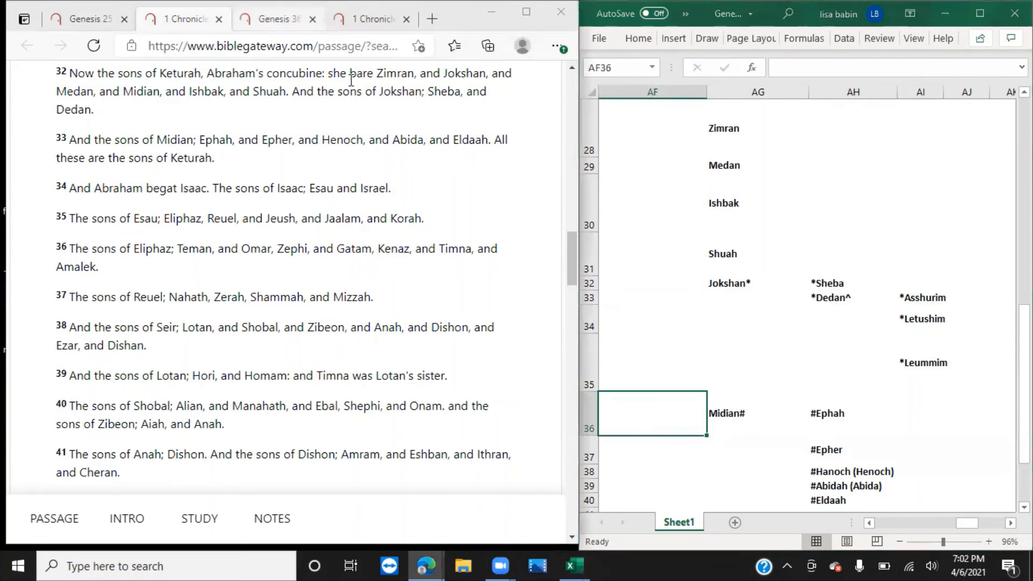
{"action": "left_click", "coordinate": [276, 18]}
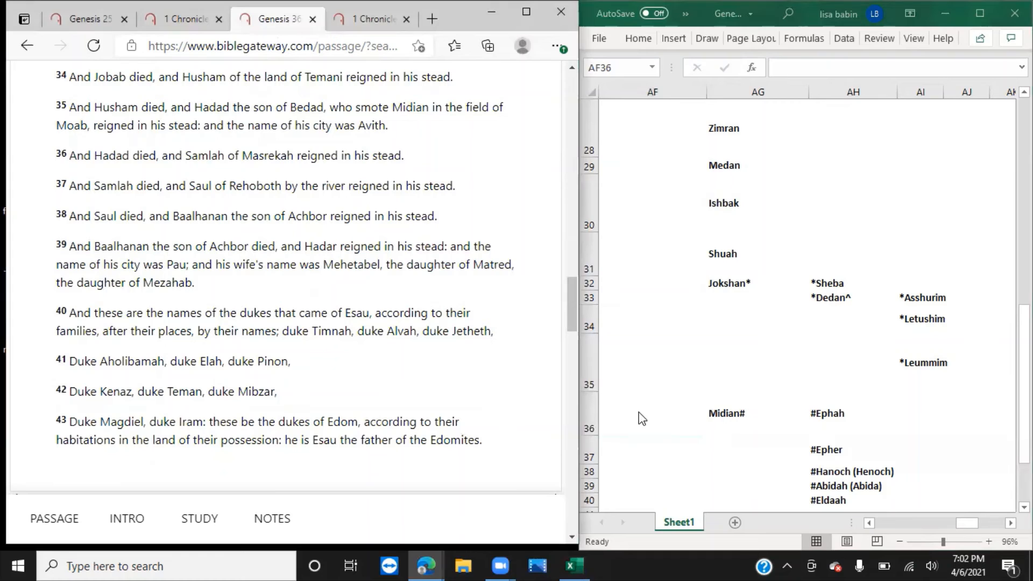
{"action": "left_click", "coordinate": [651, 413]}
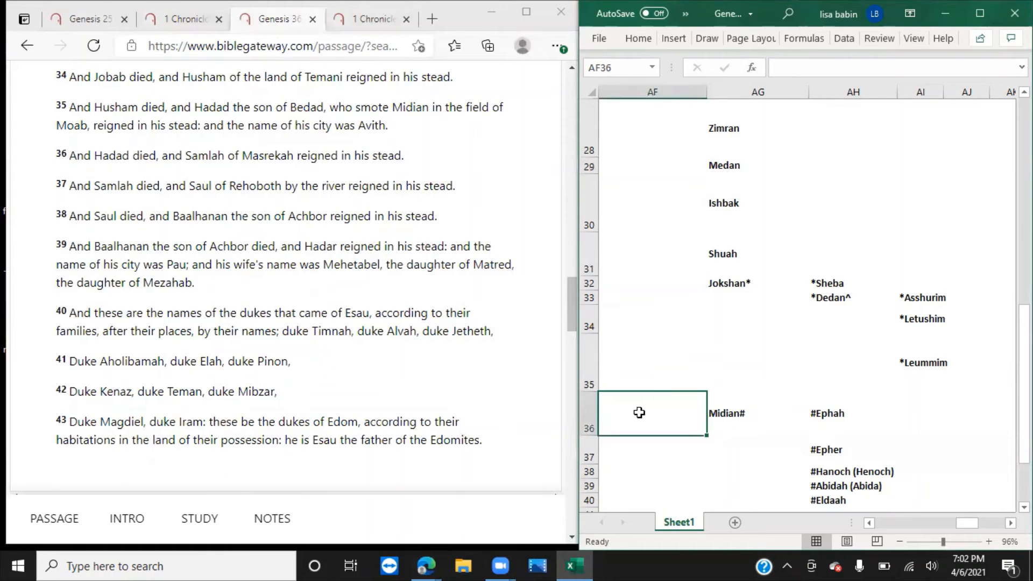
Enter the note 'Dies in Genesis 36:35' beside Midian.
{"action": "type", "text": "D"}
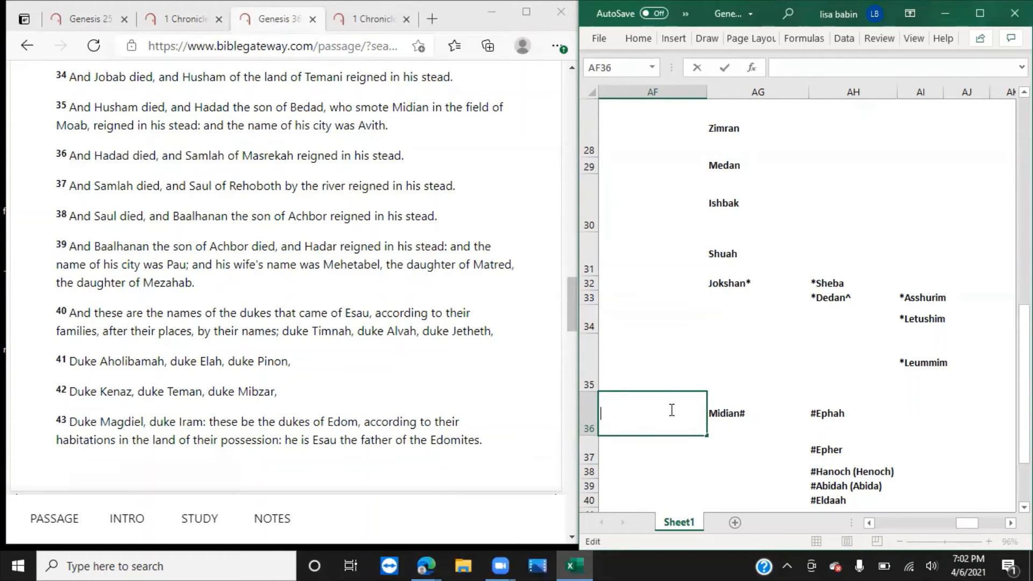
{"action": "type", "text": "D"}
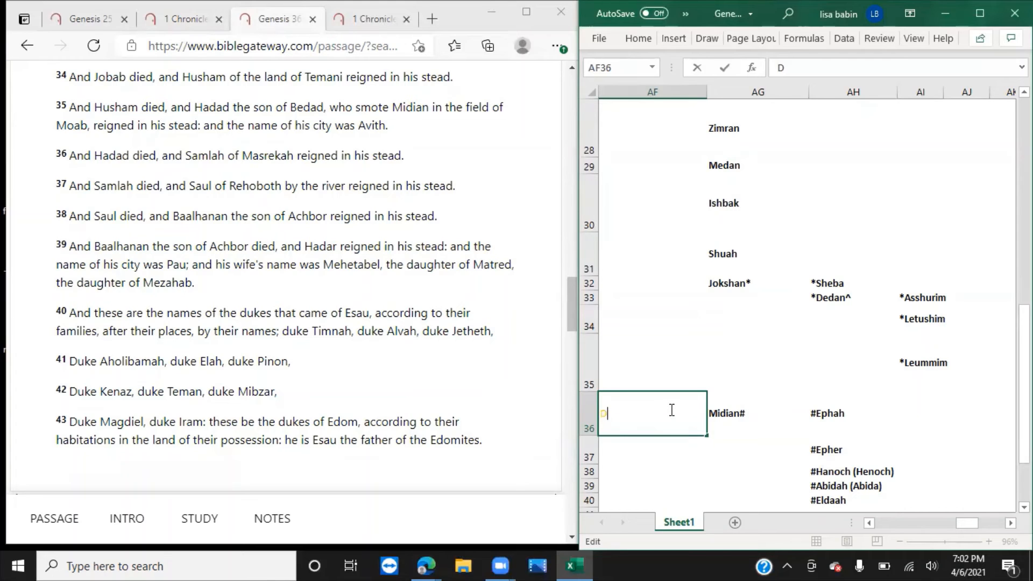
{"action": "type", "text": "Dies in Genesis"}
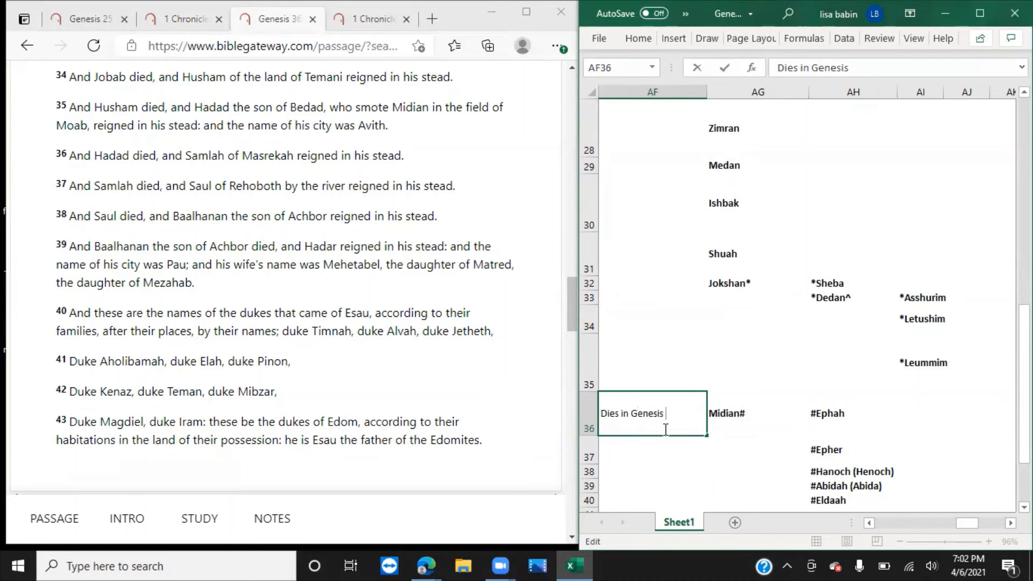
{"action": "type", "text": "36"}
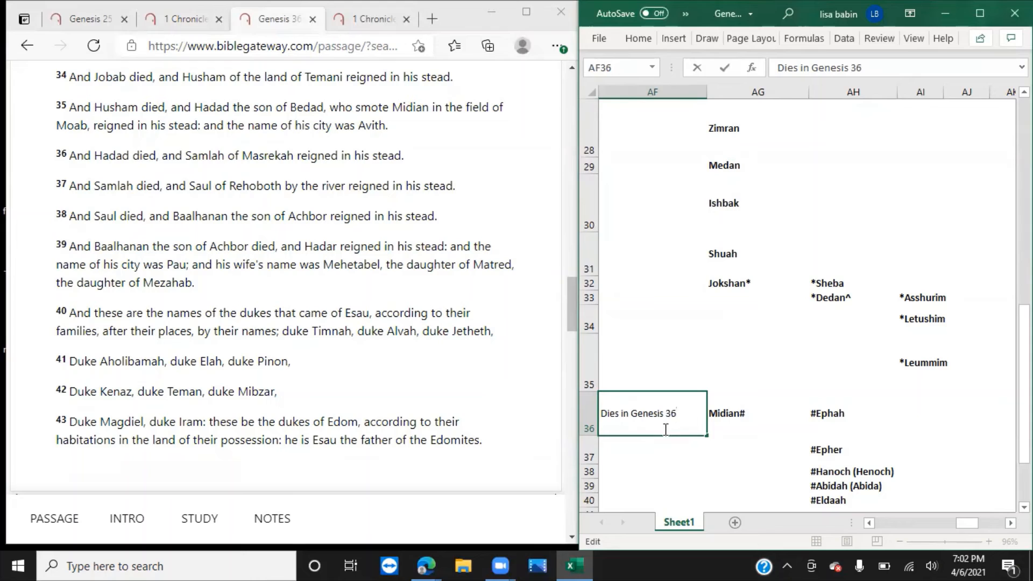
{"action": "type", "text": "3"}
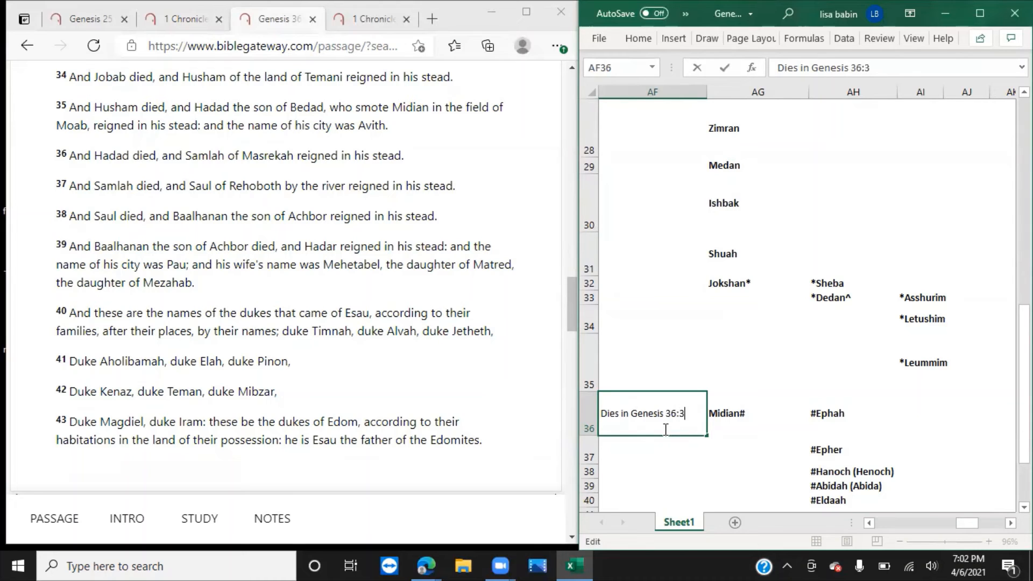
{"action": "type", "text": "5"}
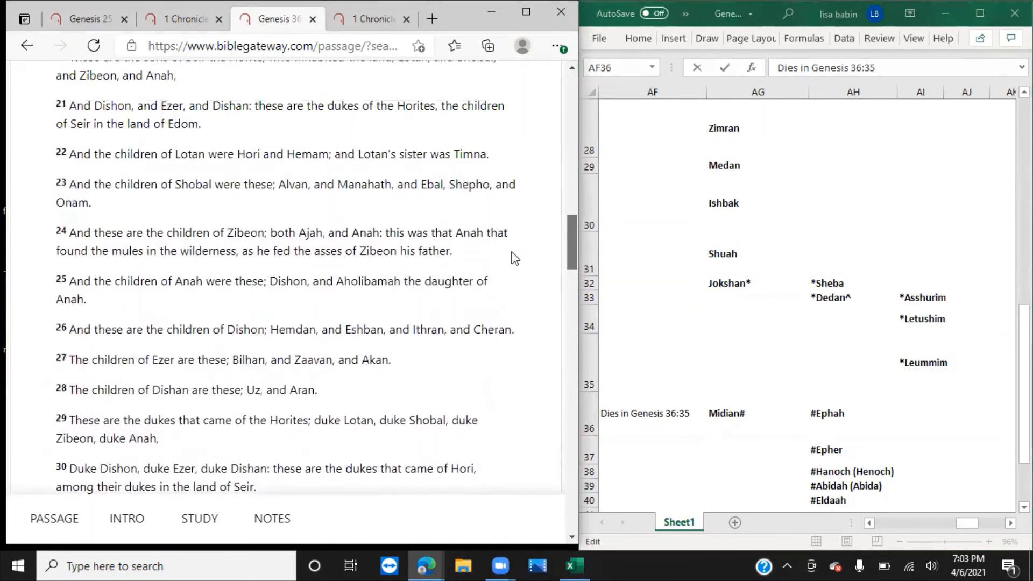
Extend the note to 'Dies in Genesis 36:35/ 1 Chronicles 1:46' and color it orange.
{"action": "scroll", "scroll_direction": "up", "scroll_amount": 3}
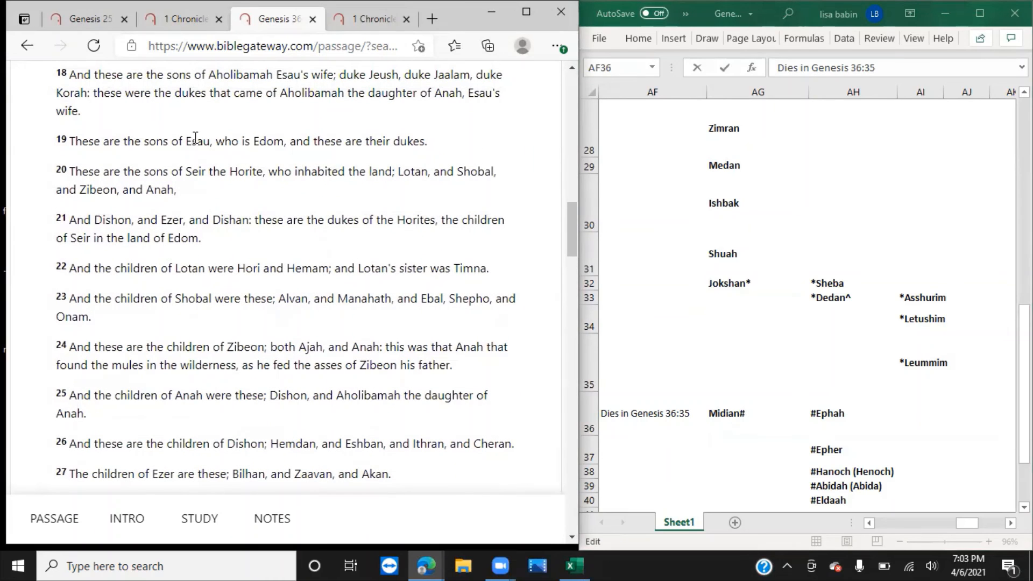
{"action": "scroll", "scroll_direction": "down", "scroll_amount": 3}
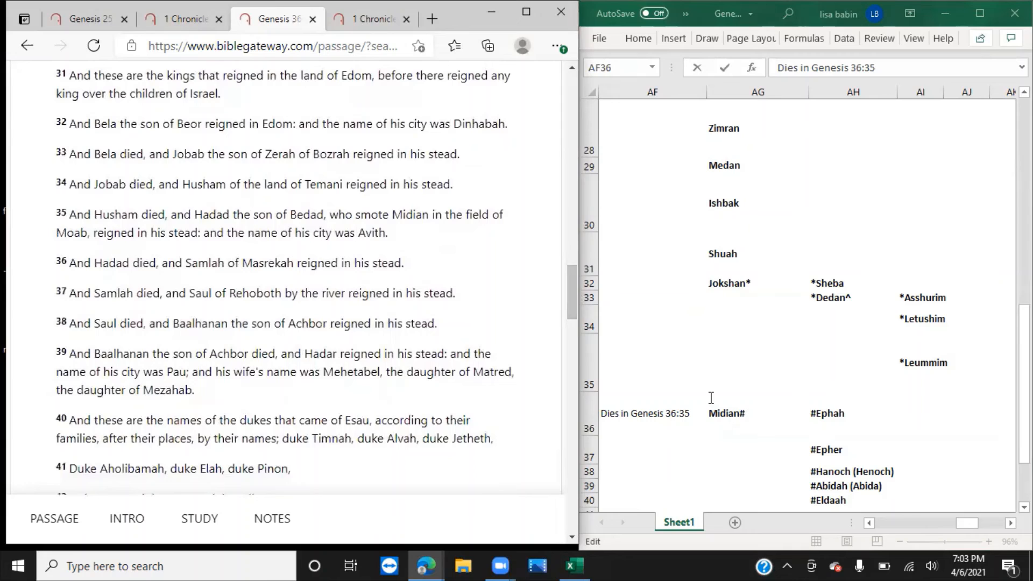
{"action": "left_click", "coordinate": [646, 413]}
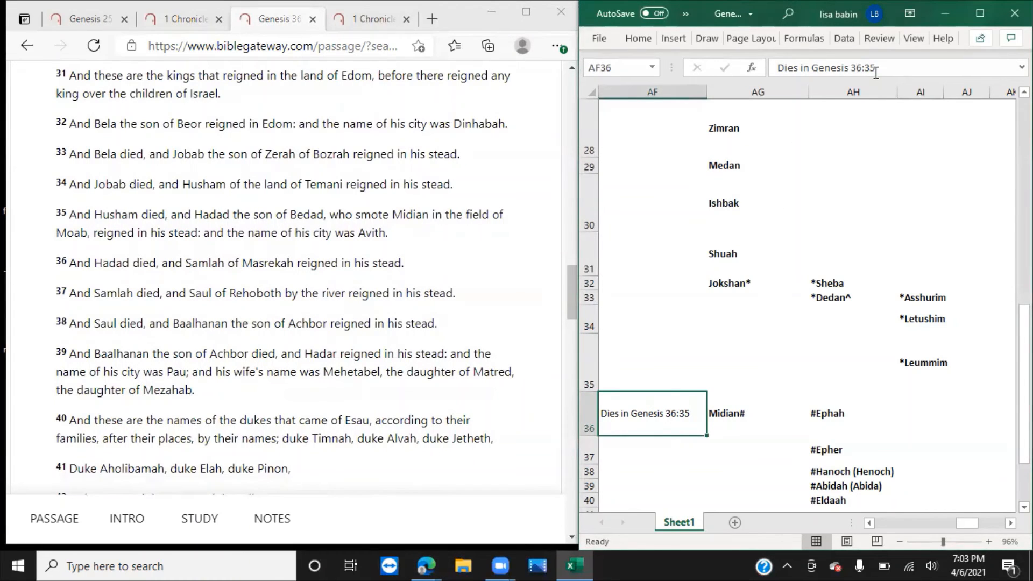
{"action": "type", "text": "/2"}
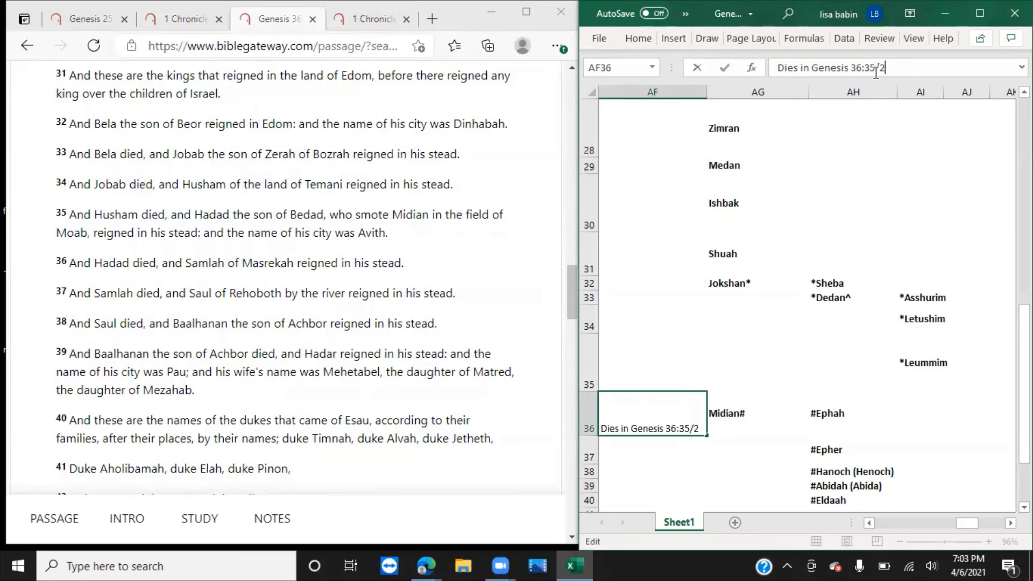
{"action": "type", "text": "1 Chronicles"}
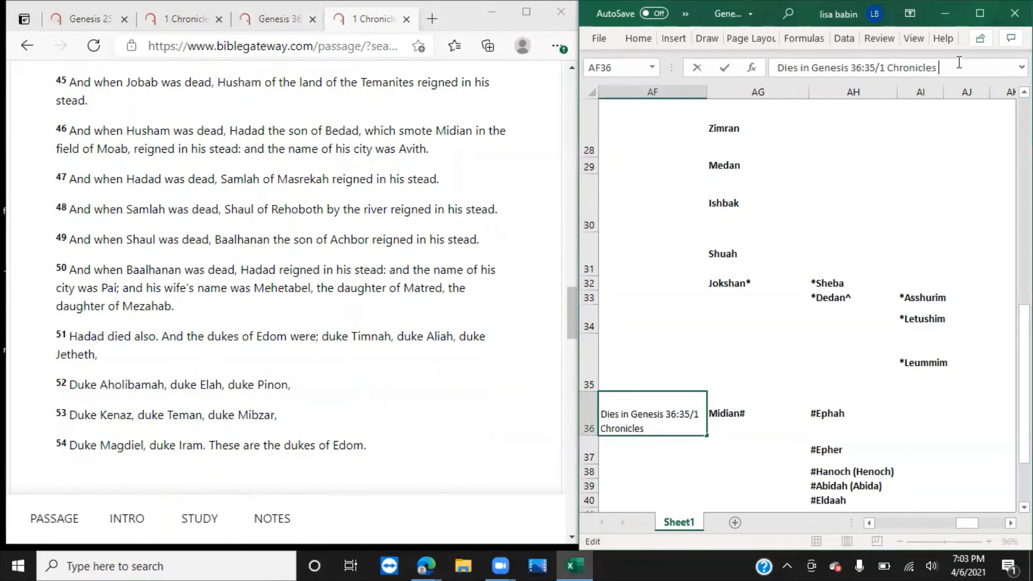
{"action": "type", "text": "1:46"}
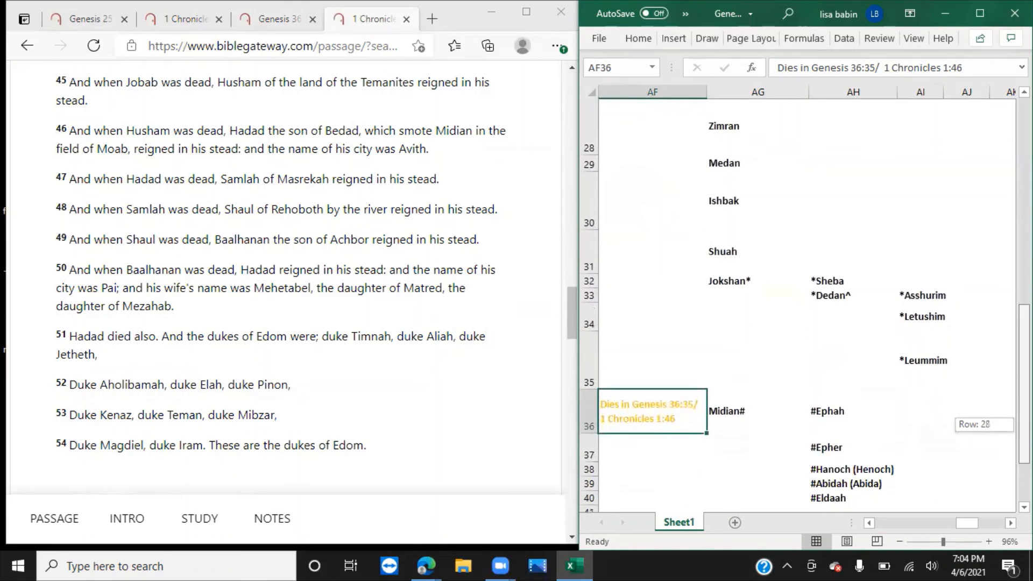
{"action": "scroll", "scroll_direction": "down", "scroll_amount": 3}
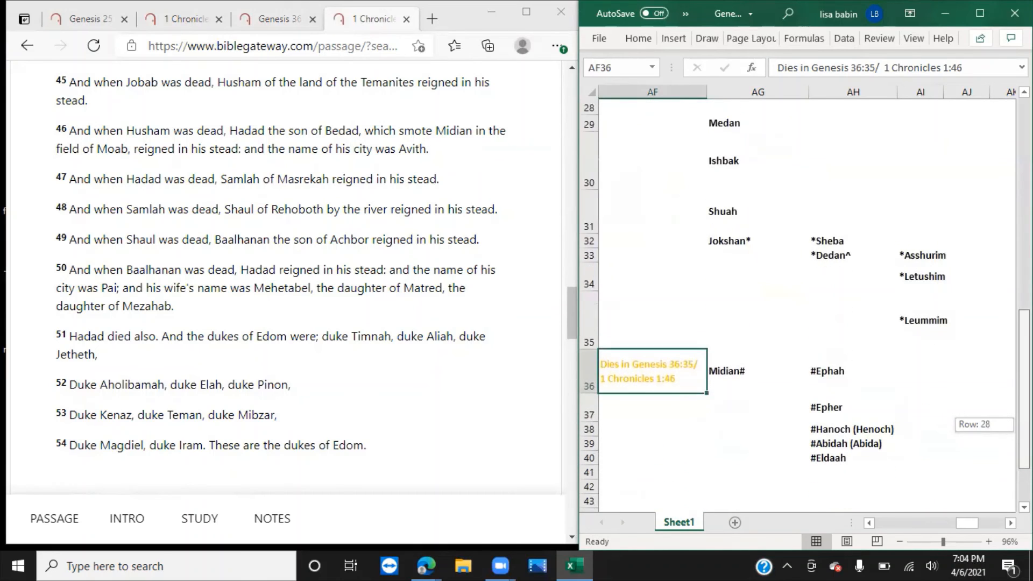